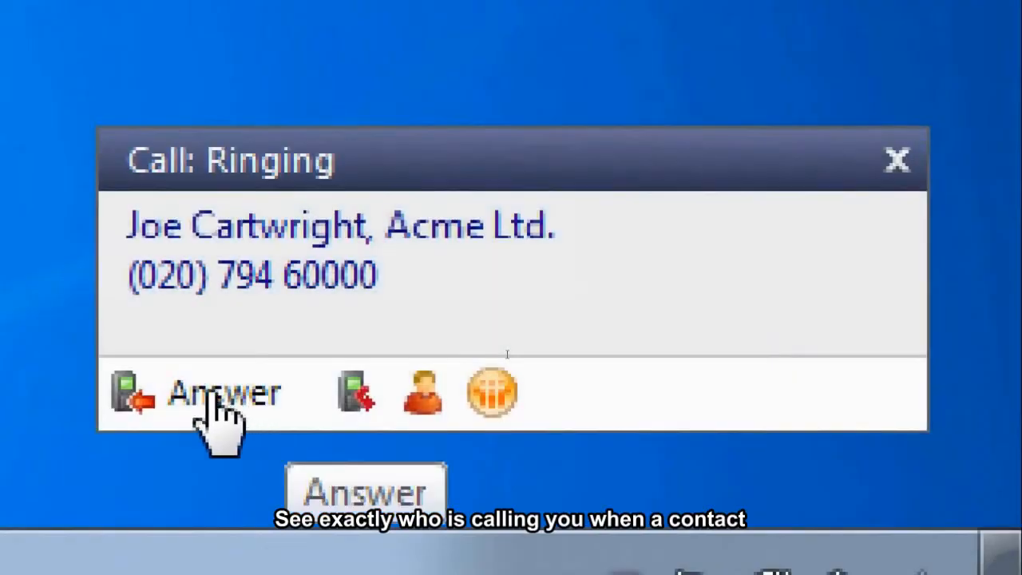
left_click(223, 391)
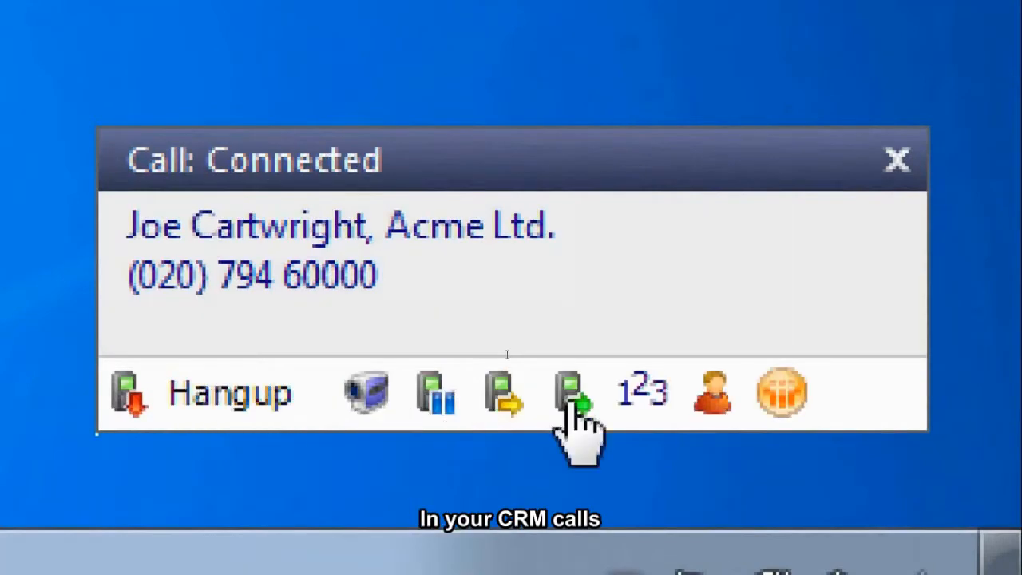
left_click(571, 391)
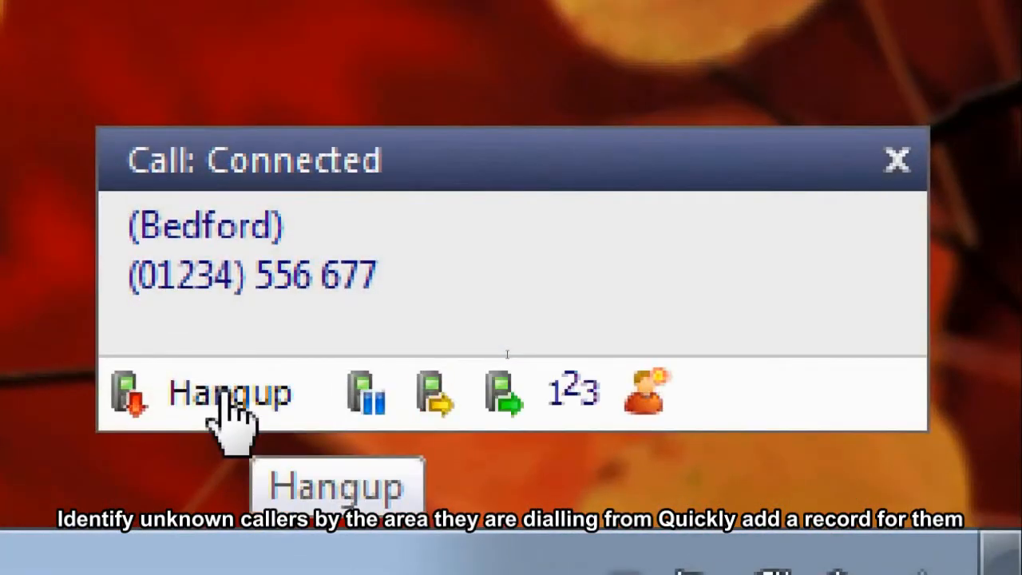
mouse_move(646, 391)
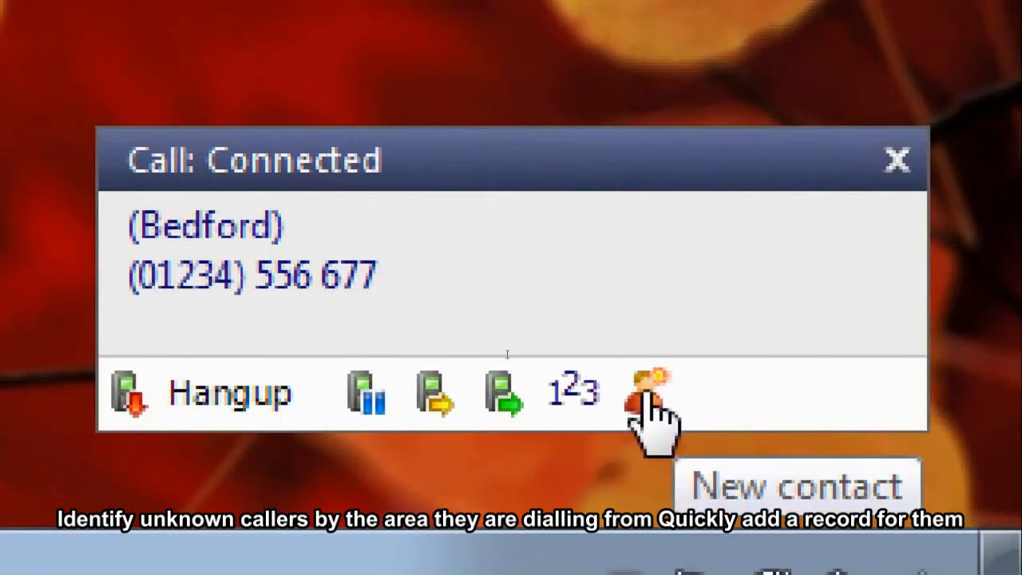
left_click(651, 392)
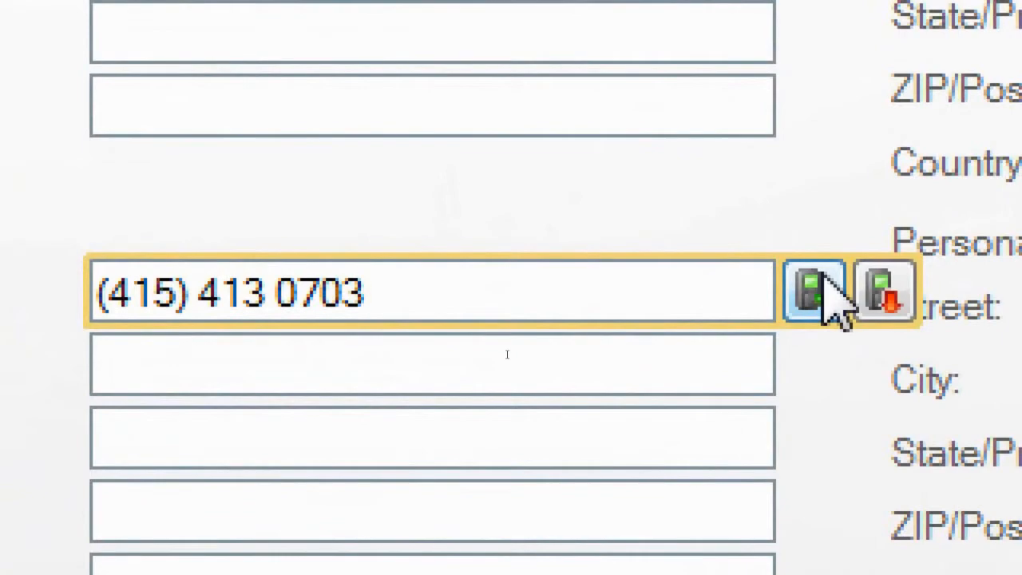
left_click(813, 290)
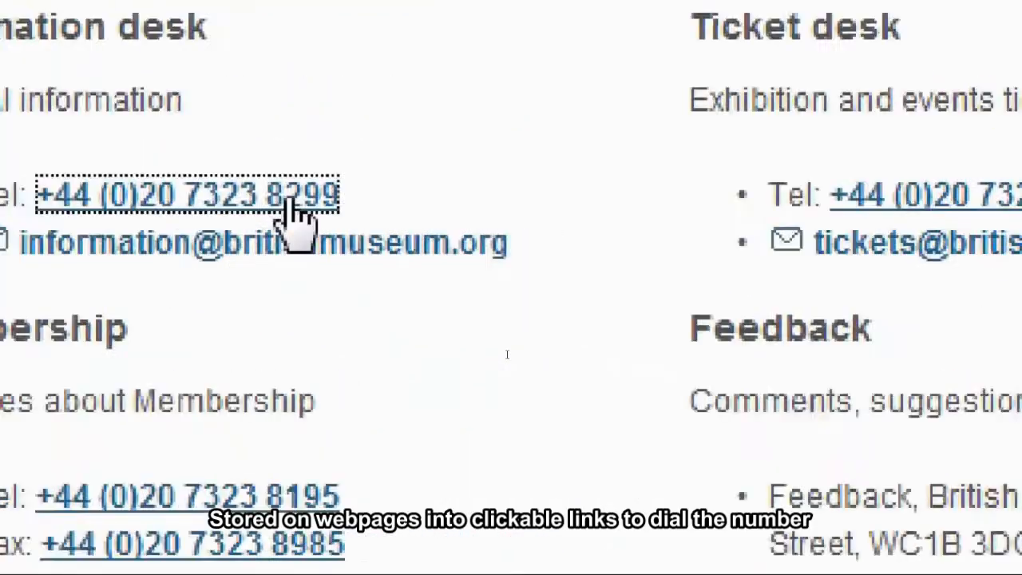
left_click(186, 194)
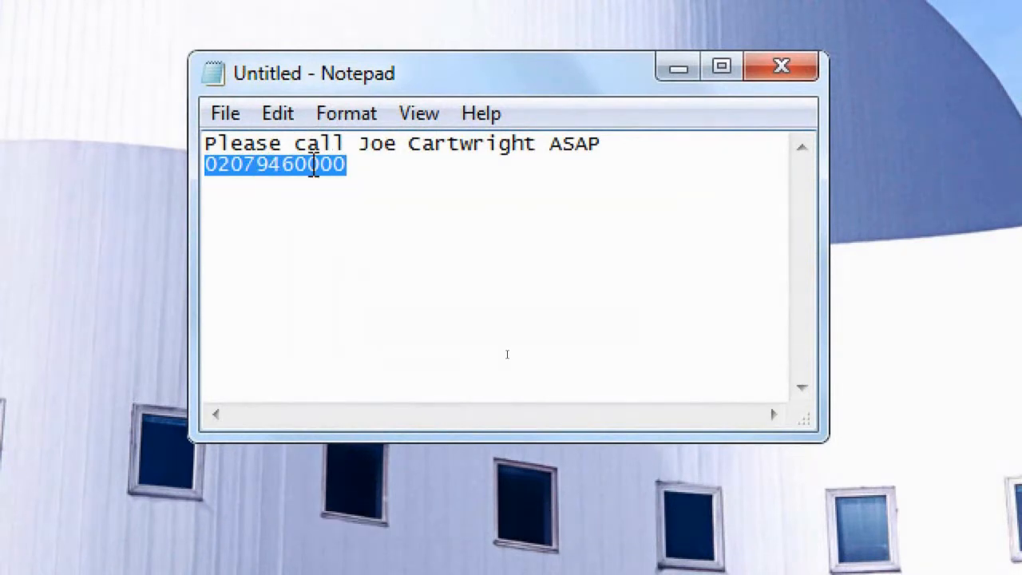
right_click(276, 164)
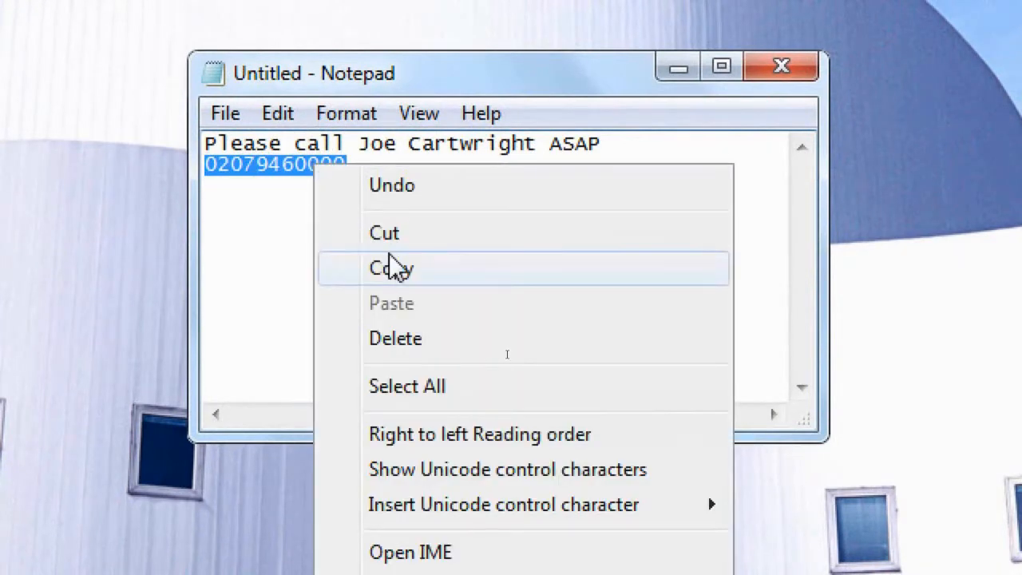
left_click(392, 267)
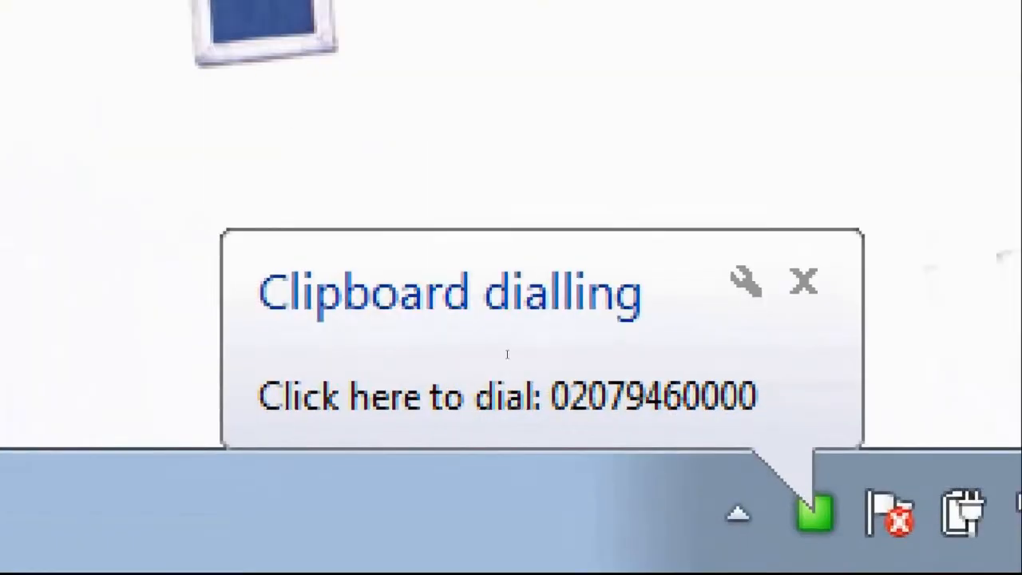
left_click(504, 395)
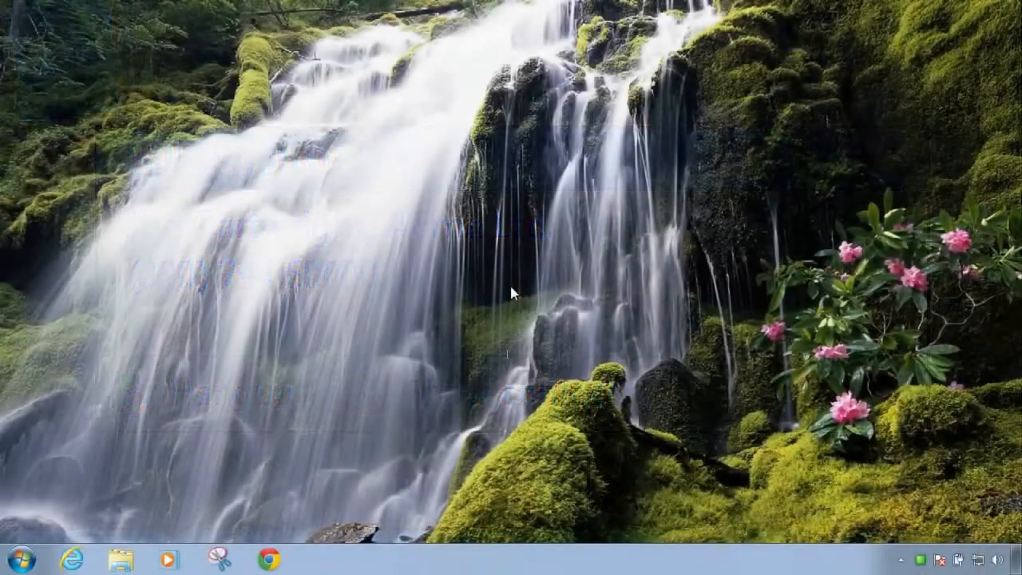
Step: Search the address book for 'joe' and call Joe Cartwright of Acme Ltd
left_click(753, 535)
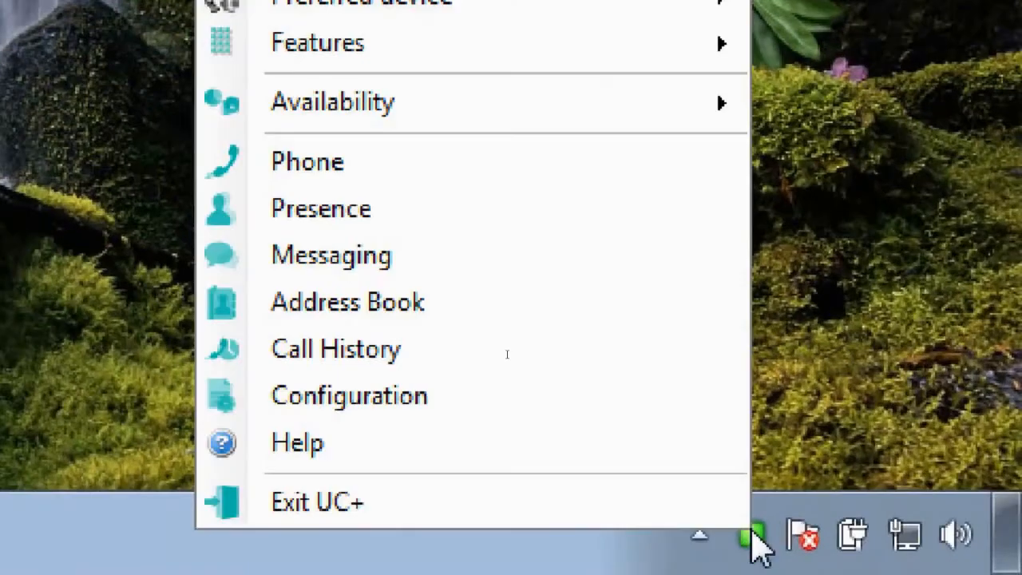
left_click(346, 301)
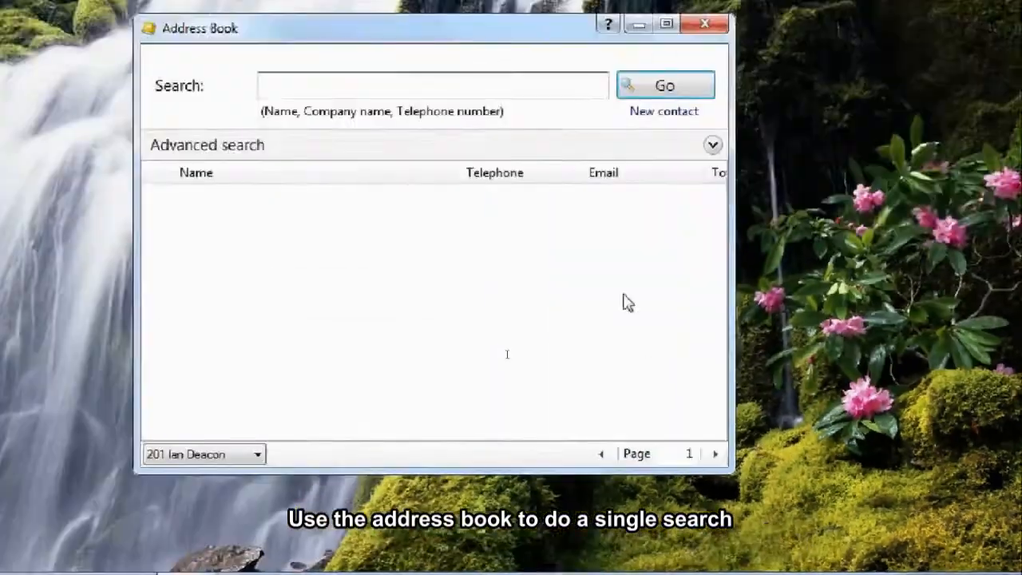
type("j")
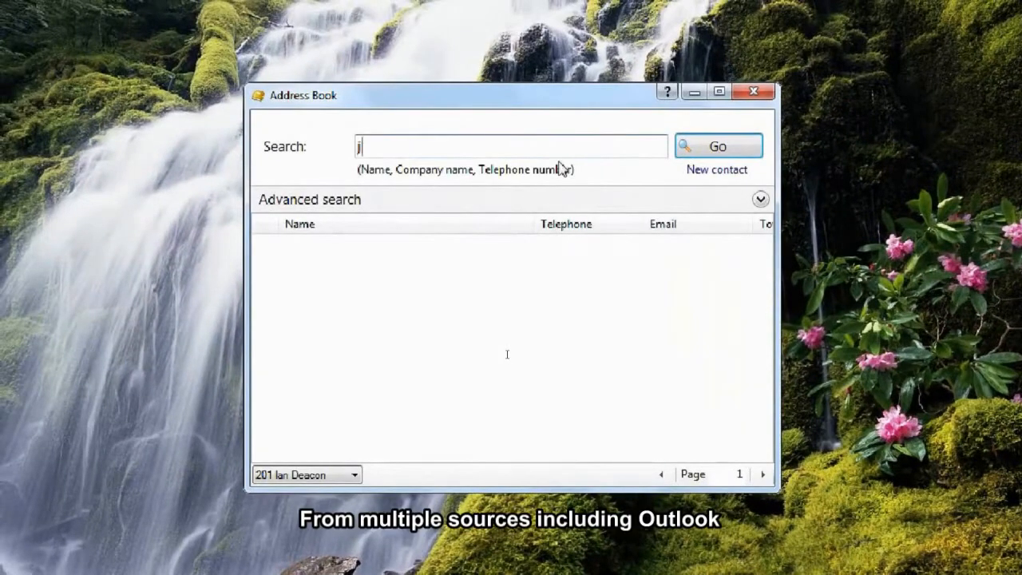
type("oe")
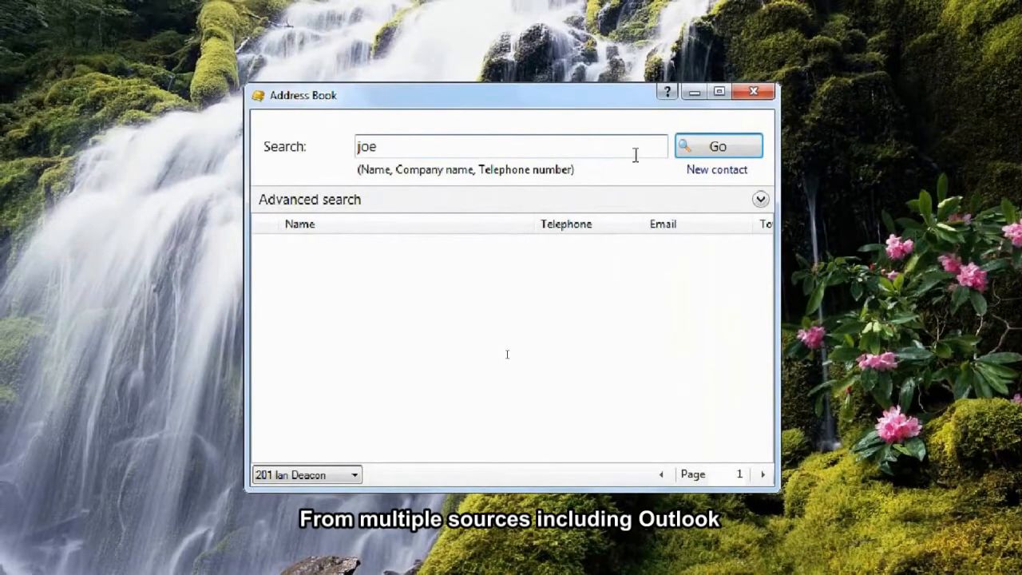
left_click(718, 146)
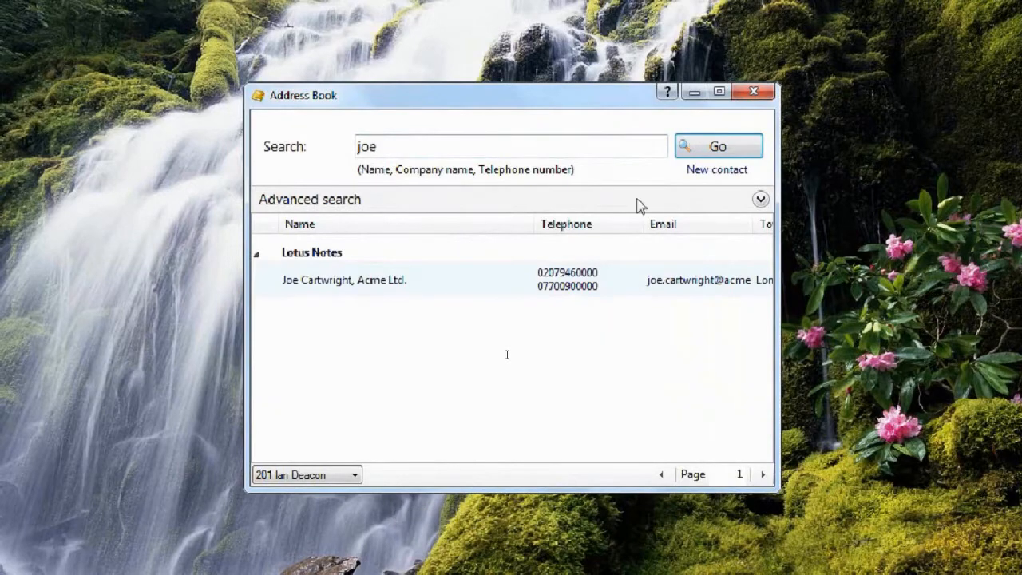
double_click(343, 280)
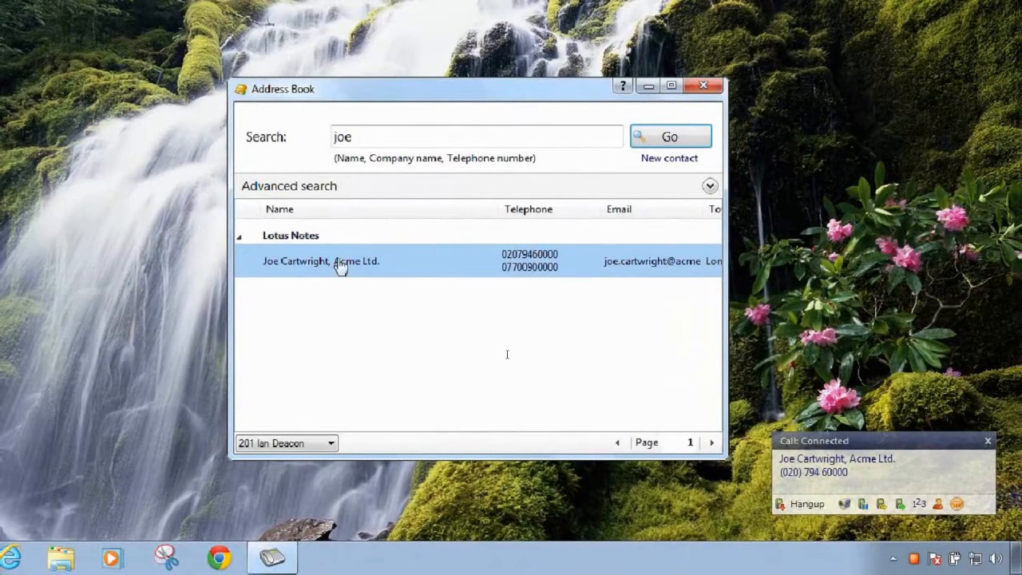
double_click(321, 261)
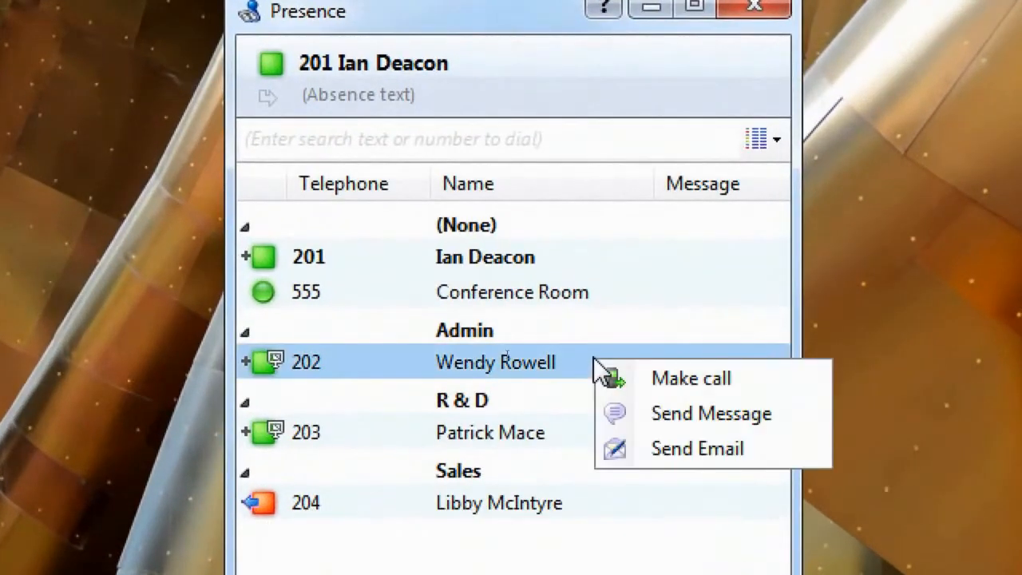
Step: Send 'I'm on my way to the meeting' in a chat to extension 202
left_click(710, 413)
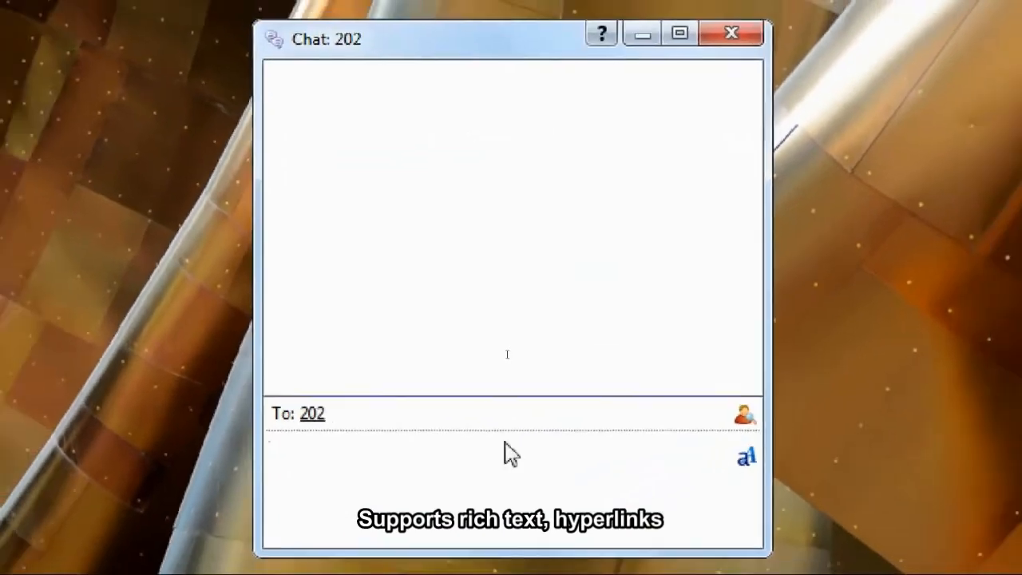
type("I'm on my")
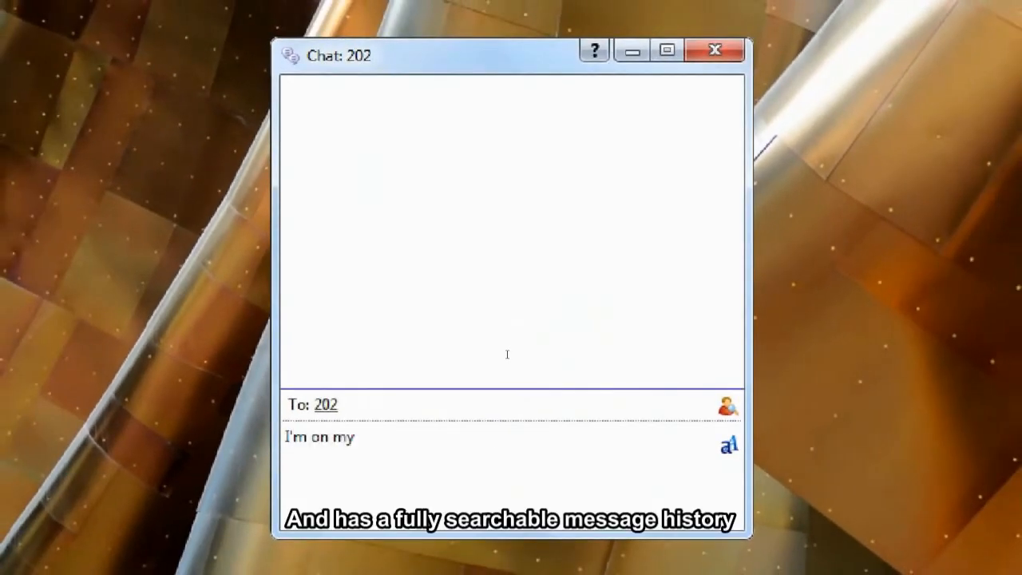
type("way to the meeting")
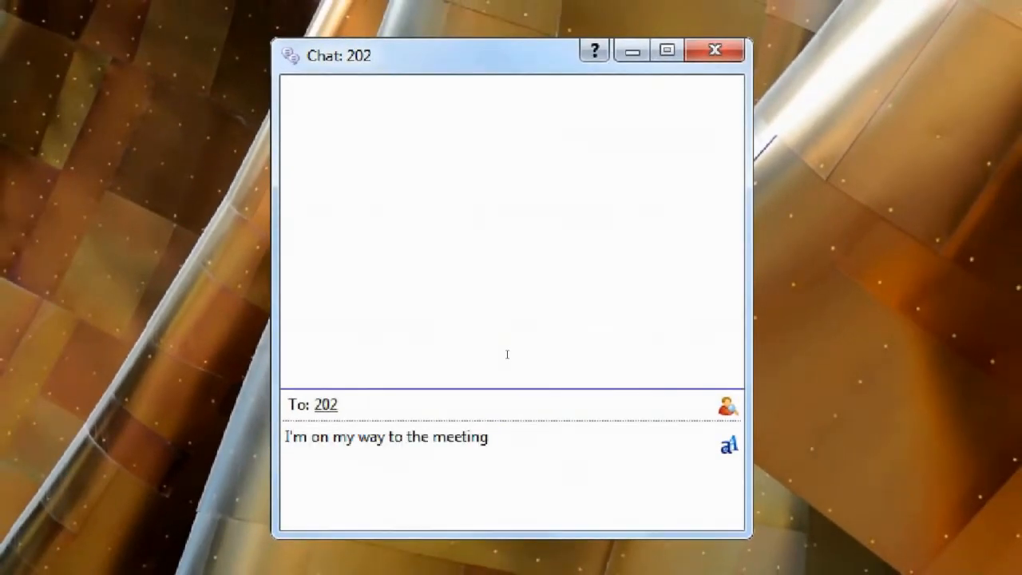
key("enter")
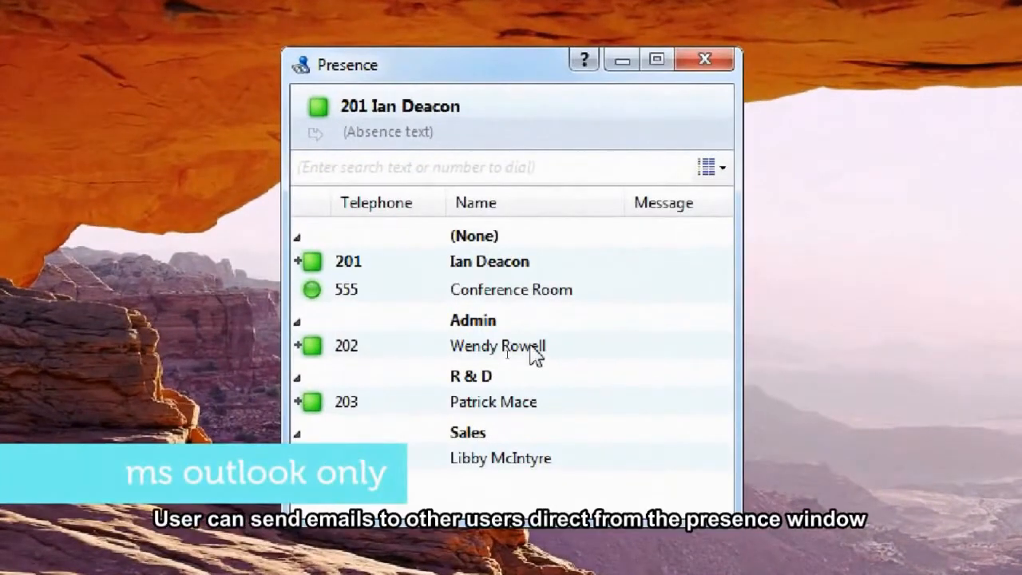
right_click(497, 346)
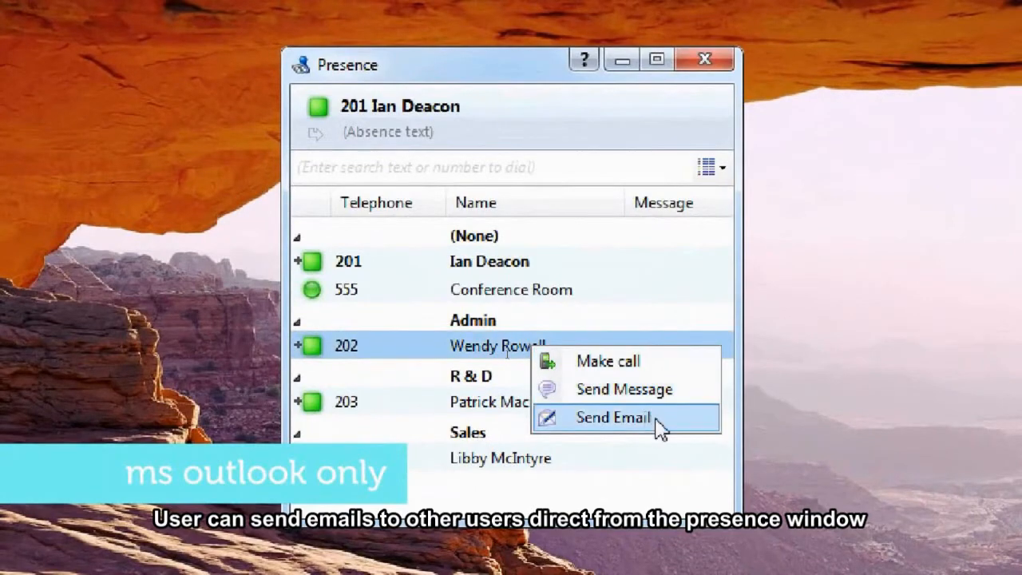
left_click(612, 417)
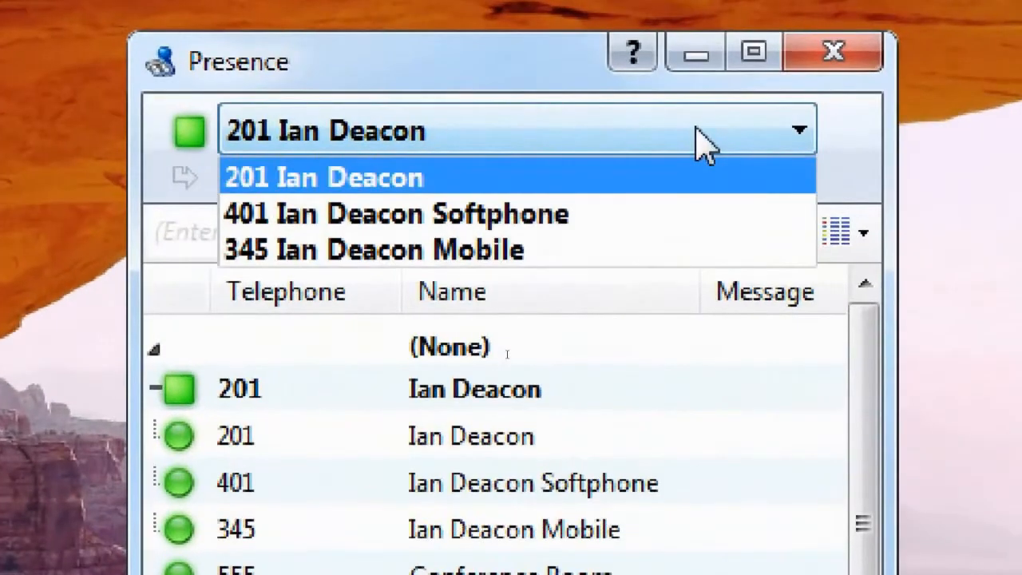
left_click(373, 249)
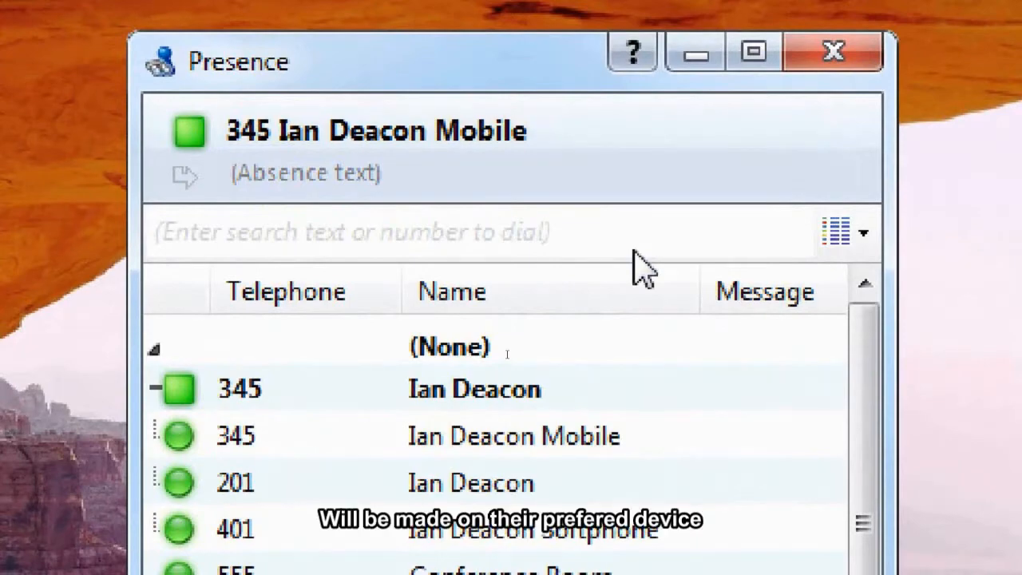
left_click(832, 50)
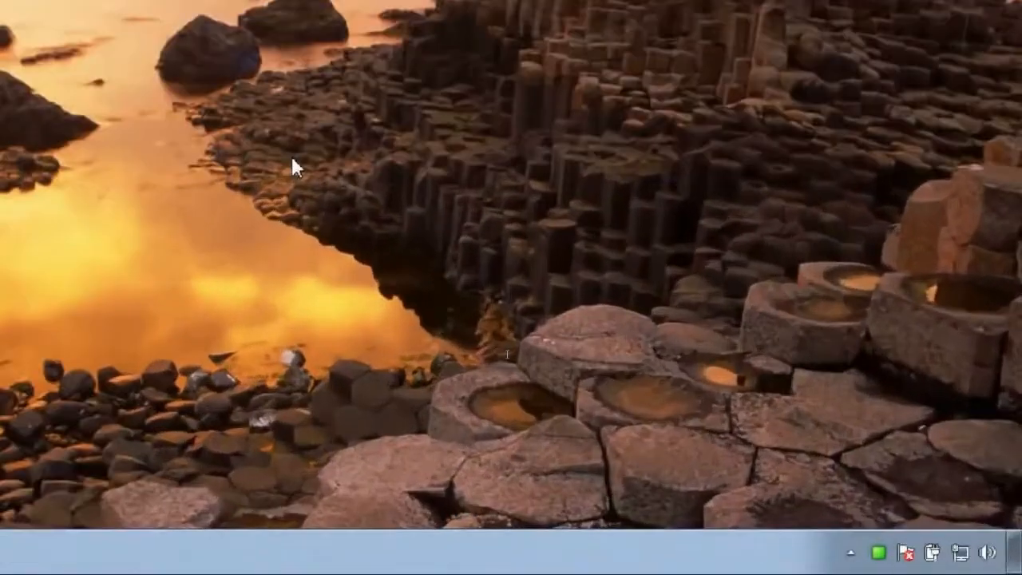
Step: Open the UC+ tray menu to reach the Availability configuration page
left_click(823, 547)
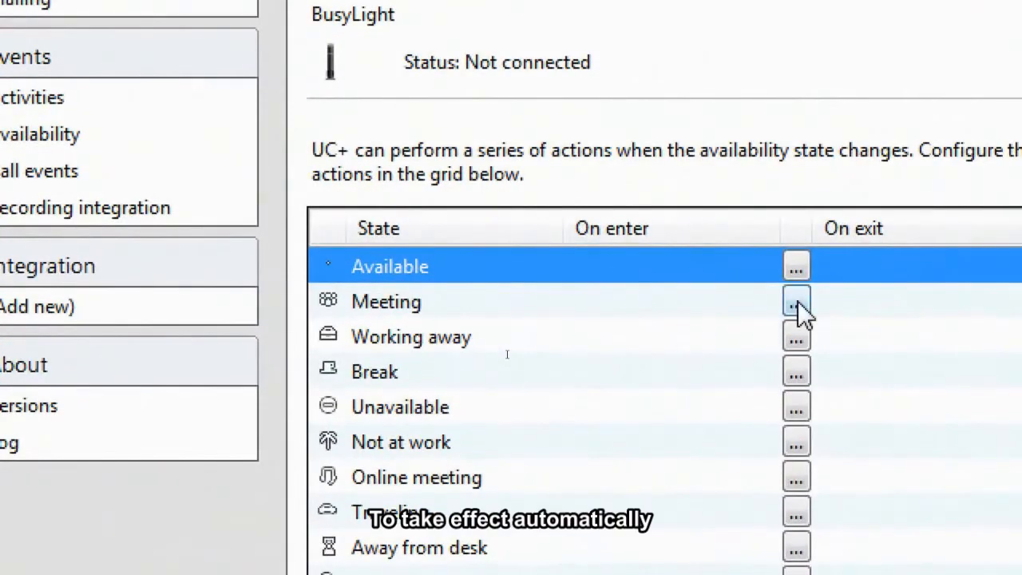
Step: Begin adding an on-enter action for the Meeting state, then bring up the online help
left_click(797, 301)
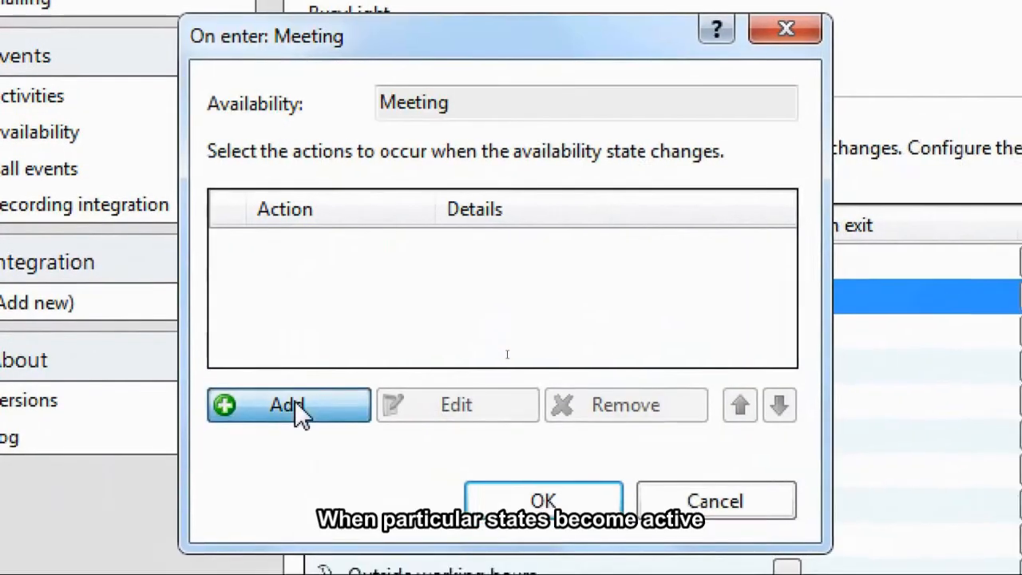
left_click(288, 405)
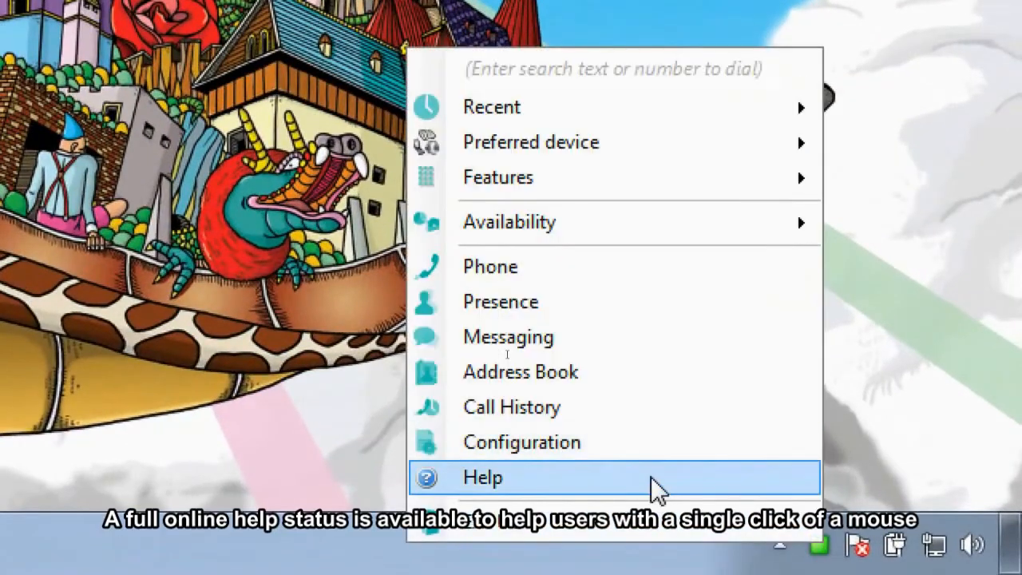
left_click(483, 476)
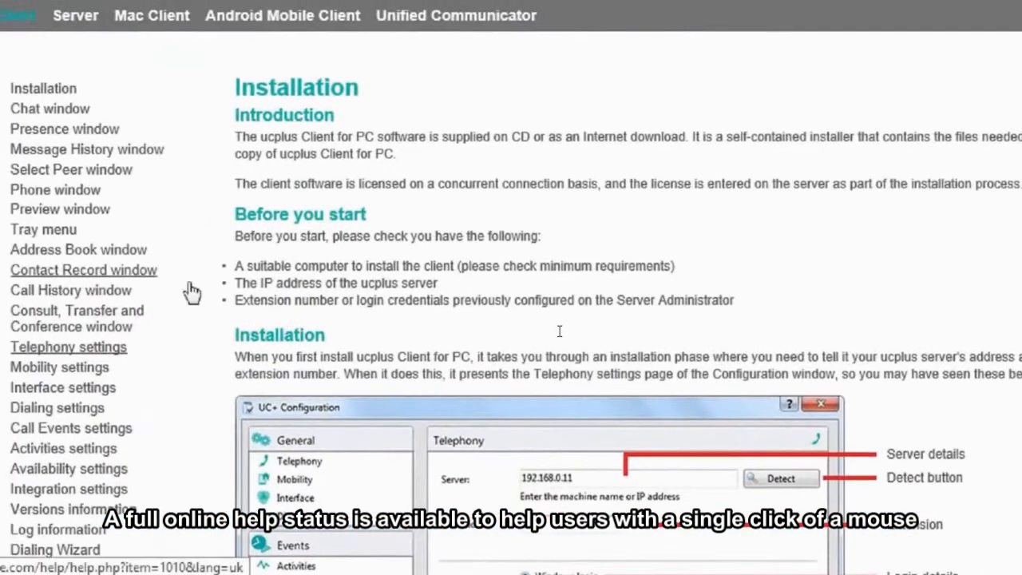